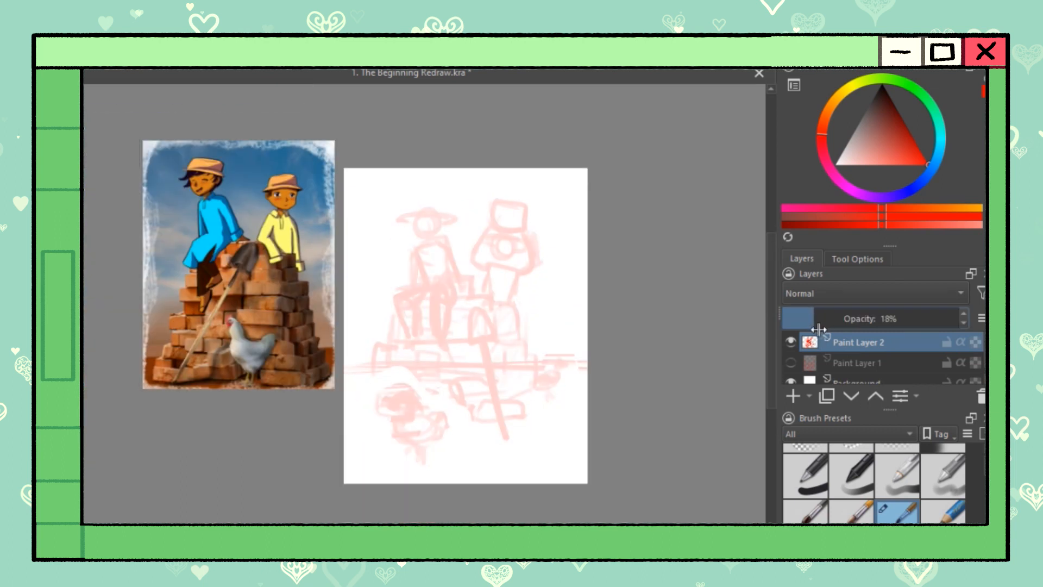
# Sketch the first boy with bricks, then the second boy's body, pot, face and hands in black pencil
pyautogui.click(792, 395)
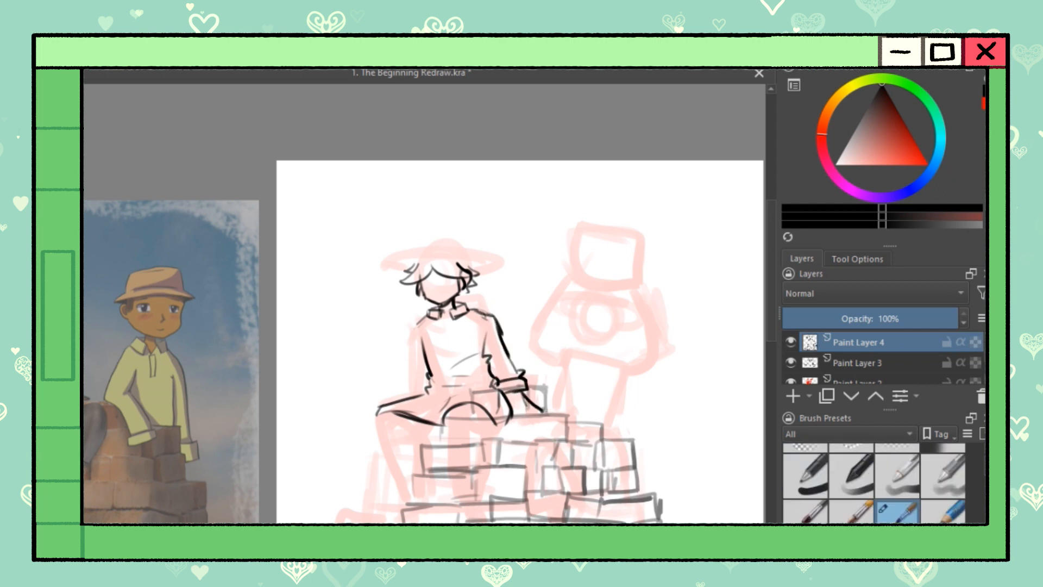
pyautogui.moveTo(495, 373); pyautogui.dragTo(539, 409)
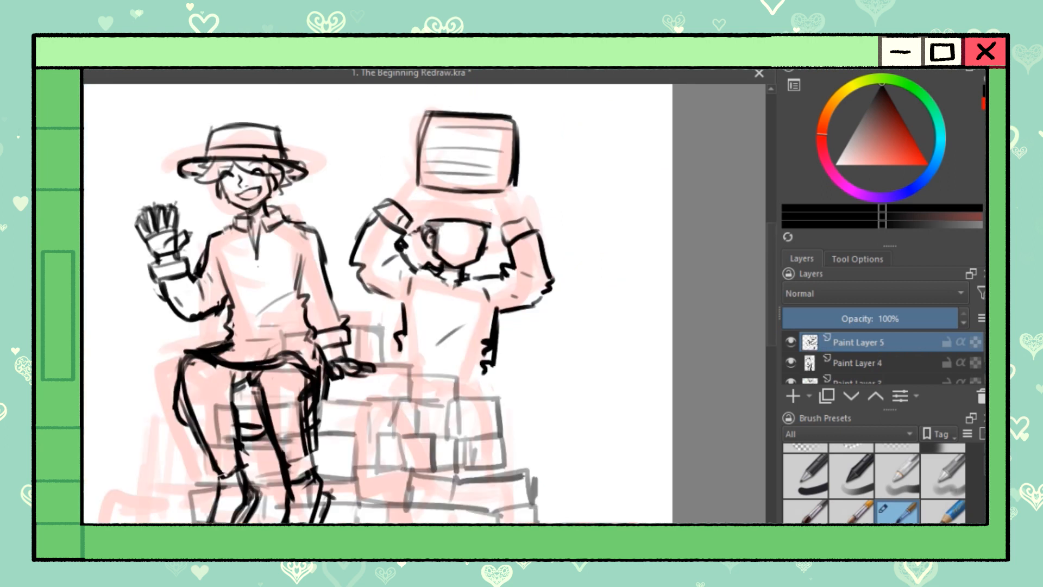
pyautogui.moveTo(426, 266); pyautogui.dragTo(466, 292)
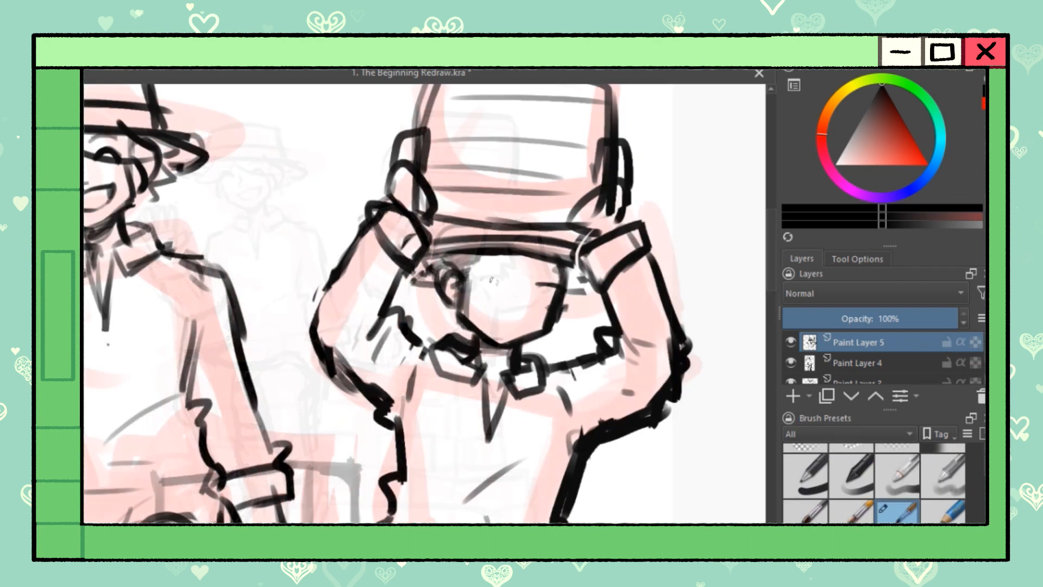
pyautogui.moveTo(466, 279); pyautogui.dragTo(519, 285)
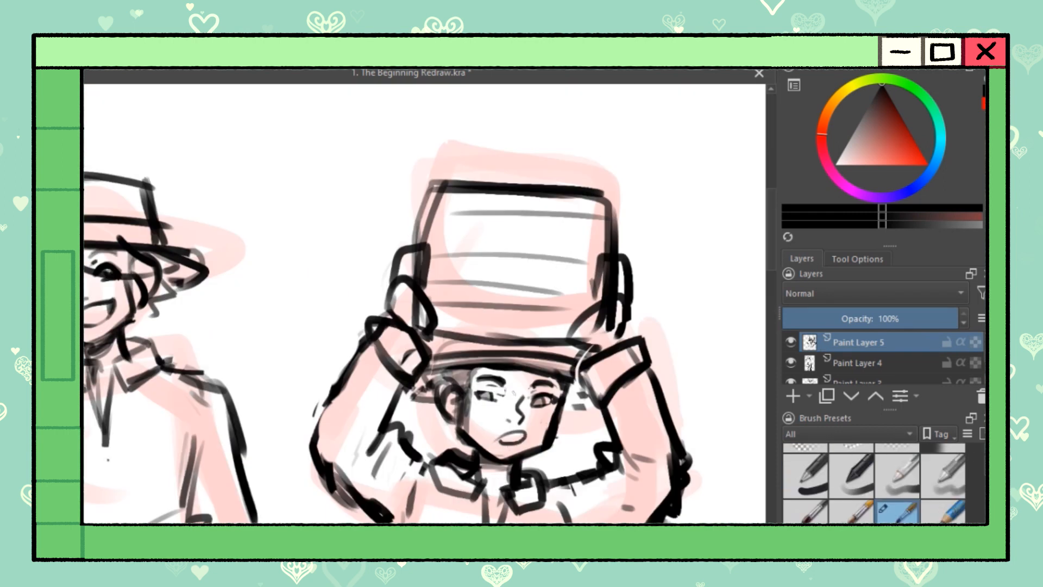
pyautogui.moveTo(486, 389); pyautogui.dragTo(552, 395)
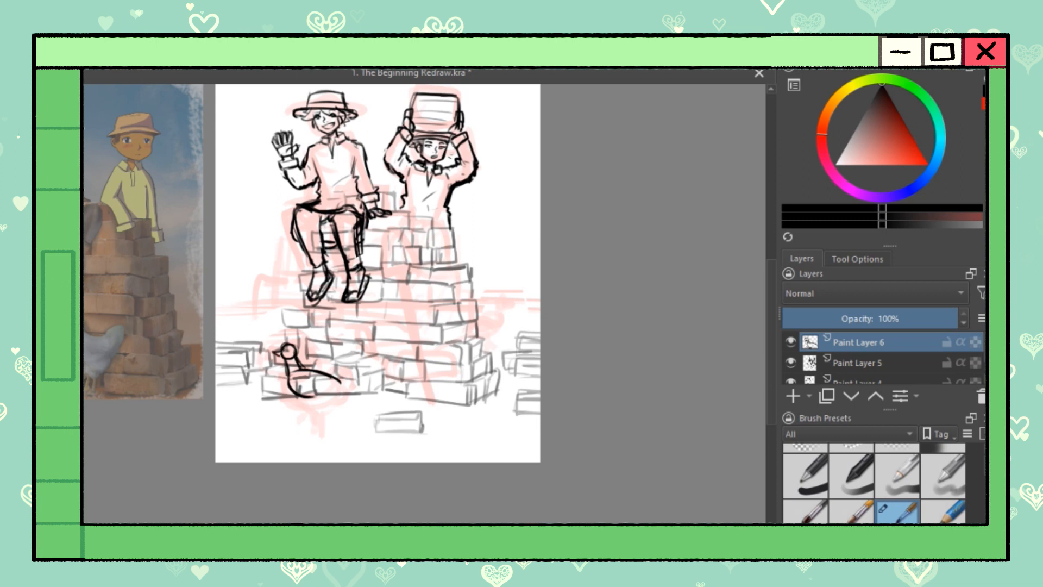
# Sketch the chicken beside the brick pile before pasting the brick-pile photo as a layer
pyautogui.moveTo(286, 346); pyautogui.dragTo(339, 369)
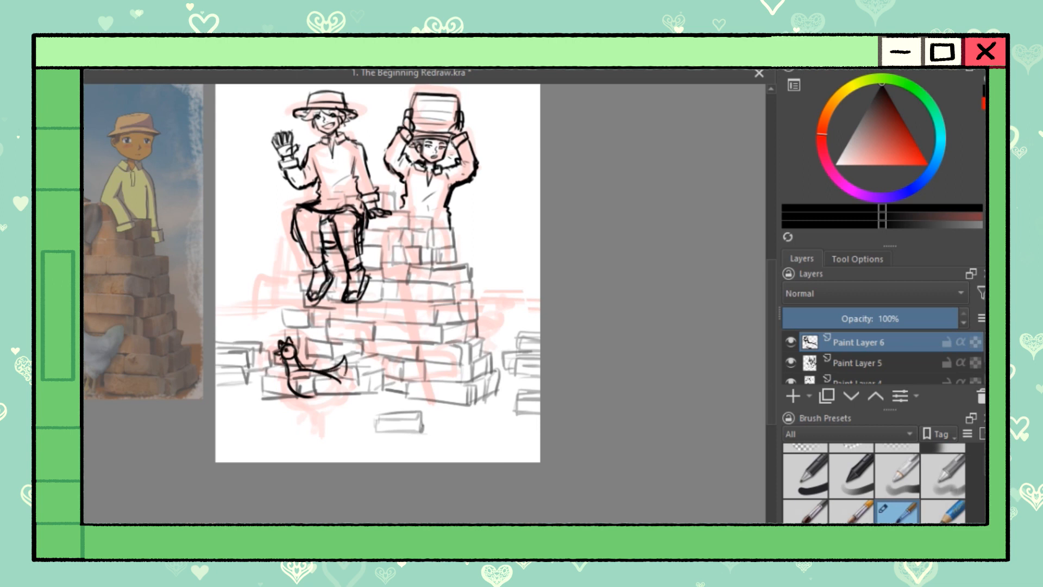
pyautogui.moveTo(320, 372); pyautogui.dragTo(345, 399)
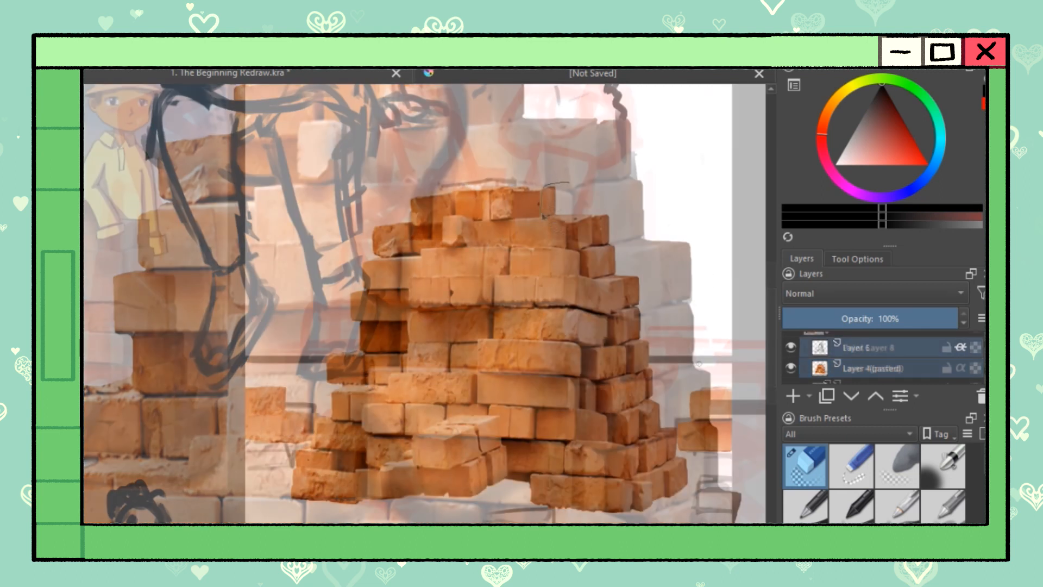
# Clip the photo layers over the sky and set the sketch layer to Multiply at lower opacity
pyautogui.click(791, 346)
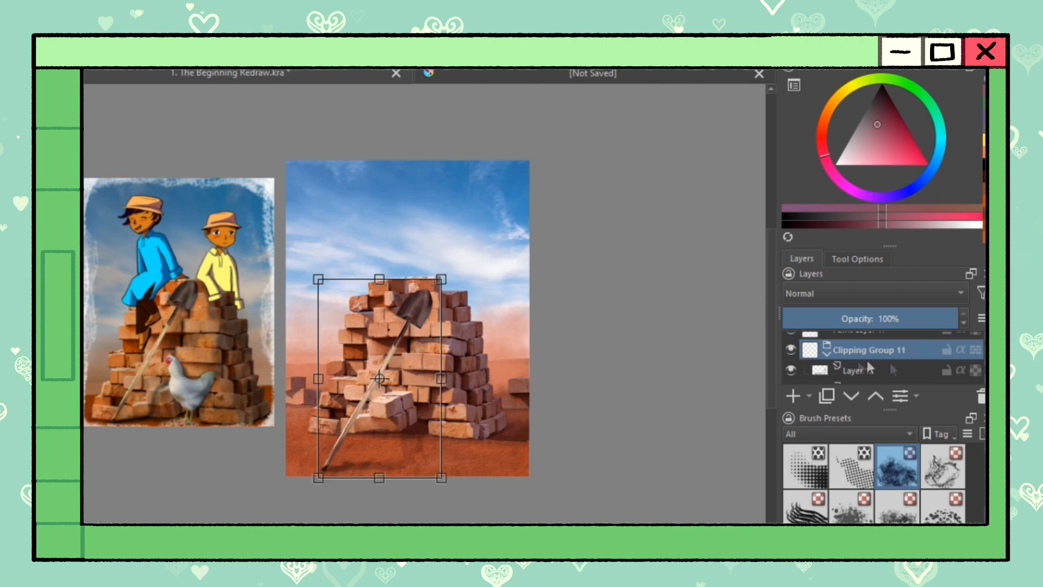
pyautogui.rightClick(857, 349)
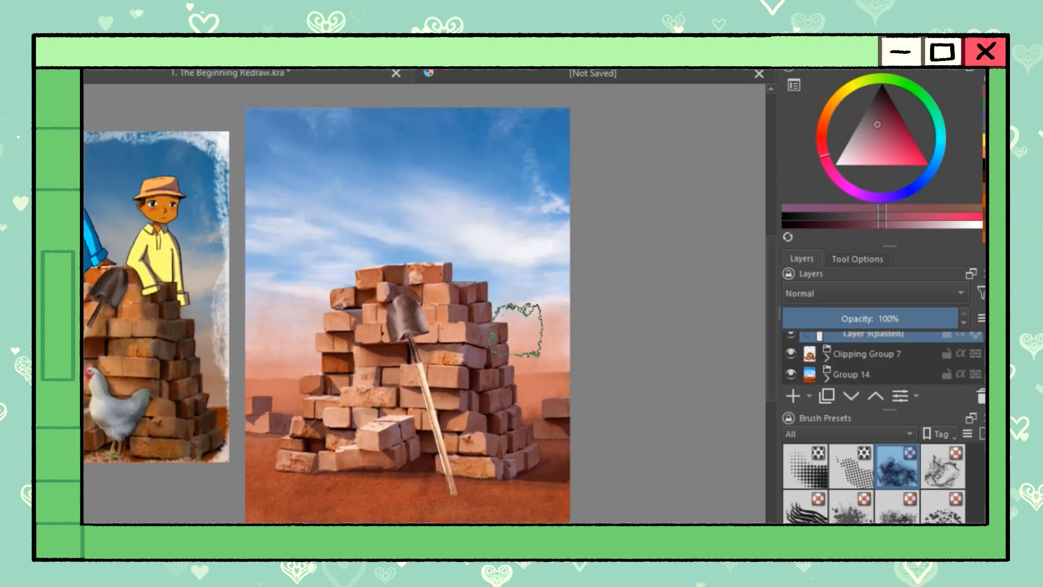
pyautogui.click(865, 293)
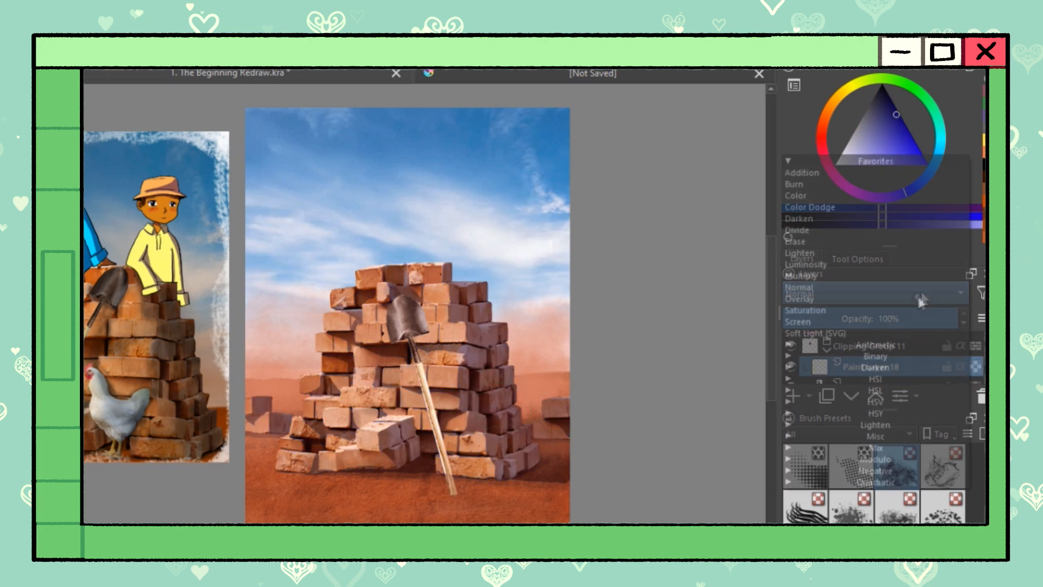
pyautogui.click(802, 294)
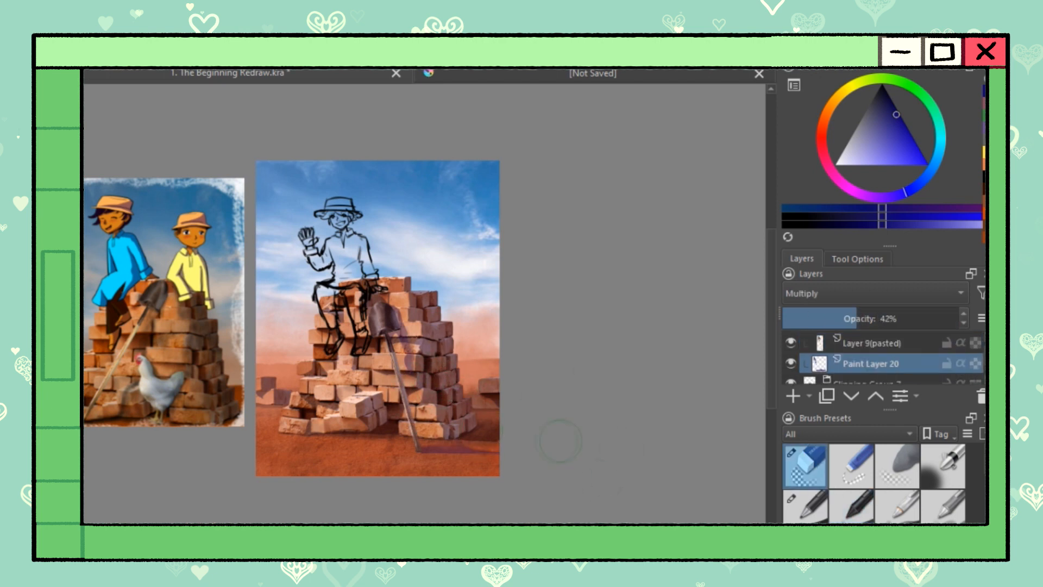
# Add an inking layer and trace clean lines, filling the waving boy's brown skin and blue shirt
pyautogui.click(852, 507)
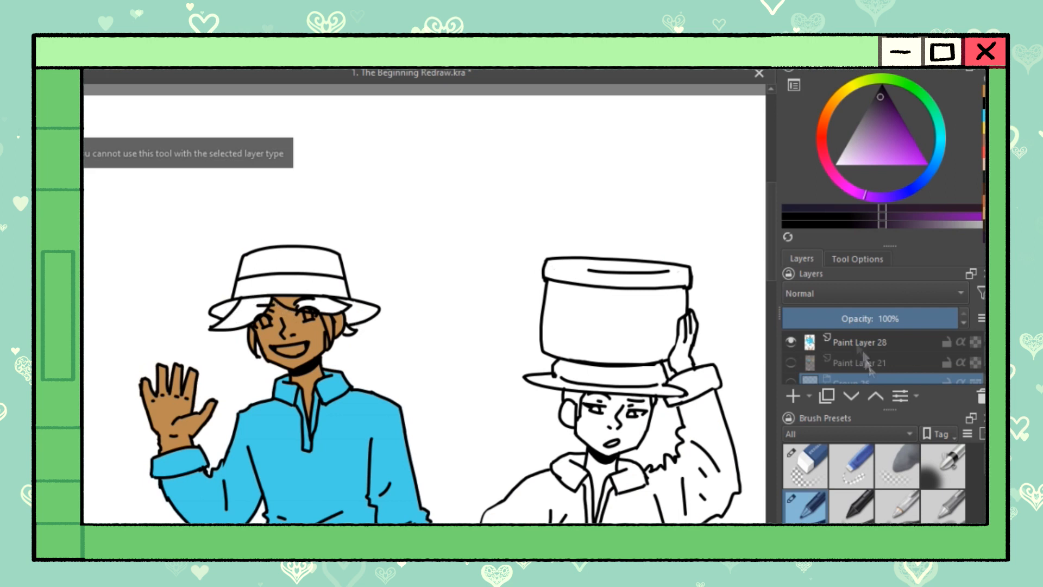
# Fill the second boy's yellow shirt and brown pot, add shading, and show the photo background
pyautogui.click(859, 342)
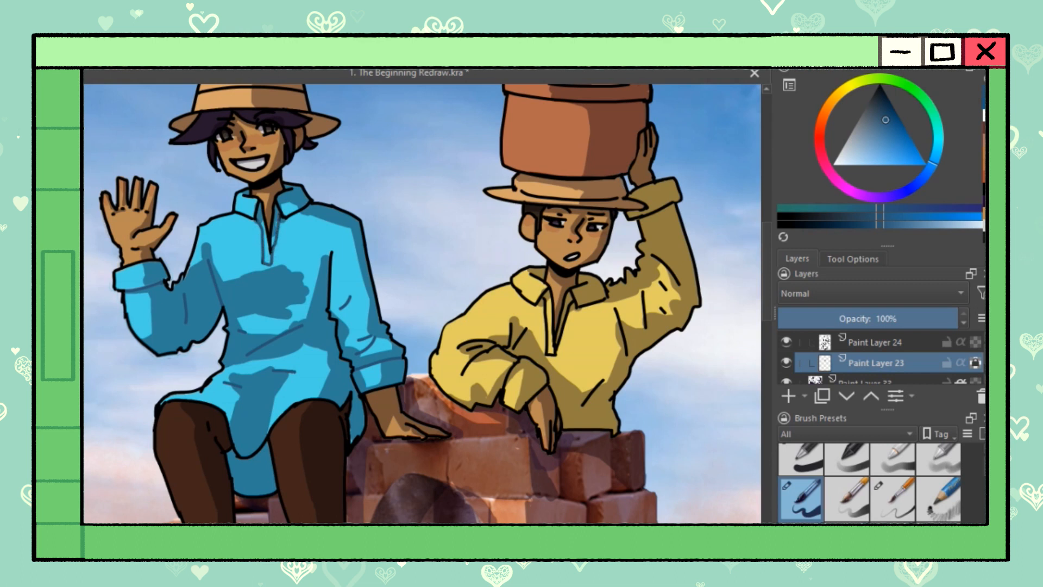
pyautogui.moveTo(365, 238)
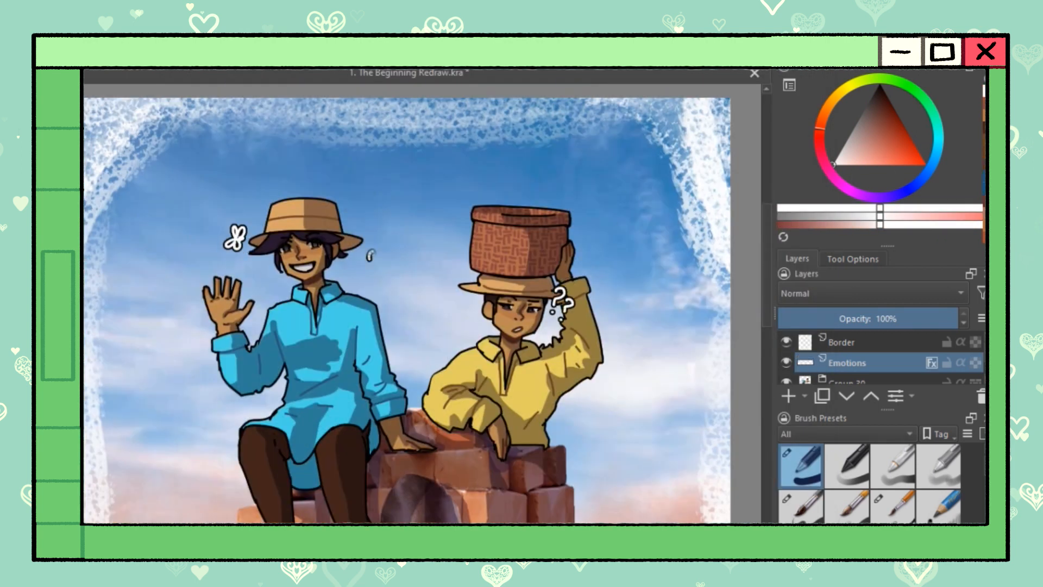
# Scroll the layer stack while adding the Border and Emotions layers, basket texture and chicken
pyautogui.scroll(-3)
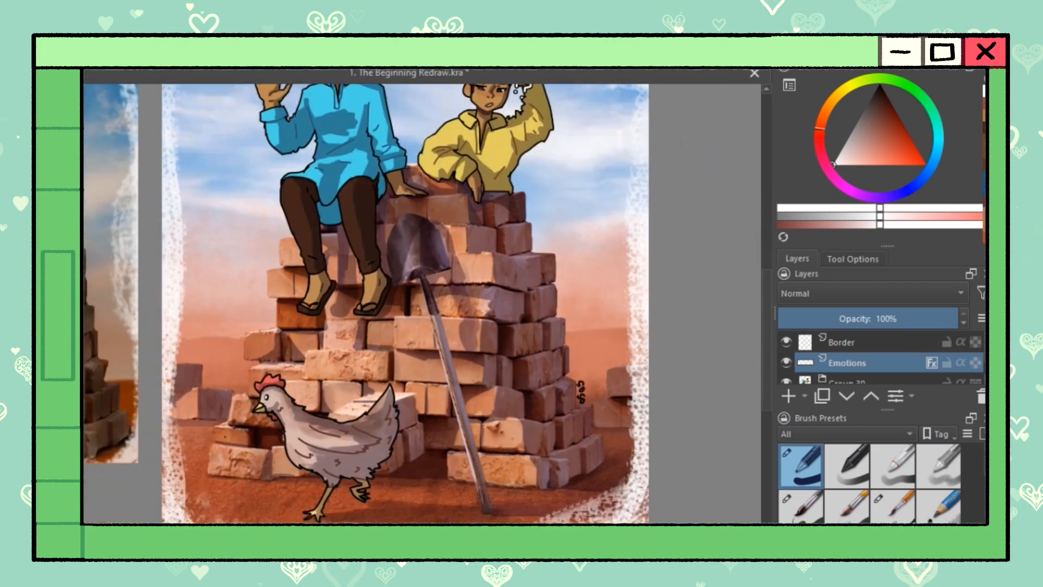